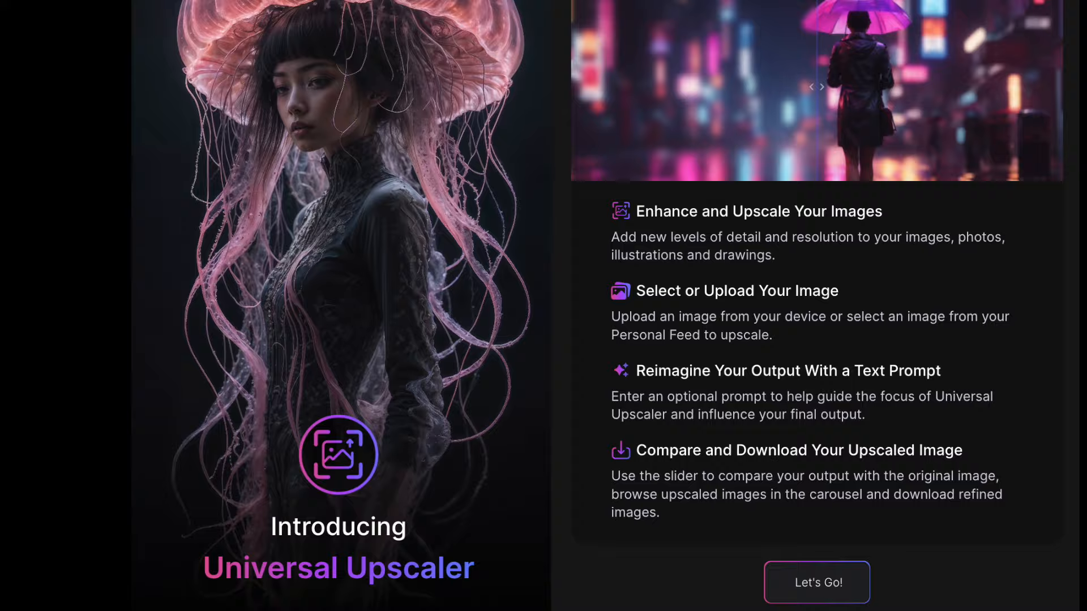
Open the Universal Upscaler from the Home dashboard's left sidebar under User Tools.
left_click(816, 582)
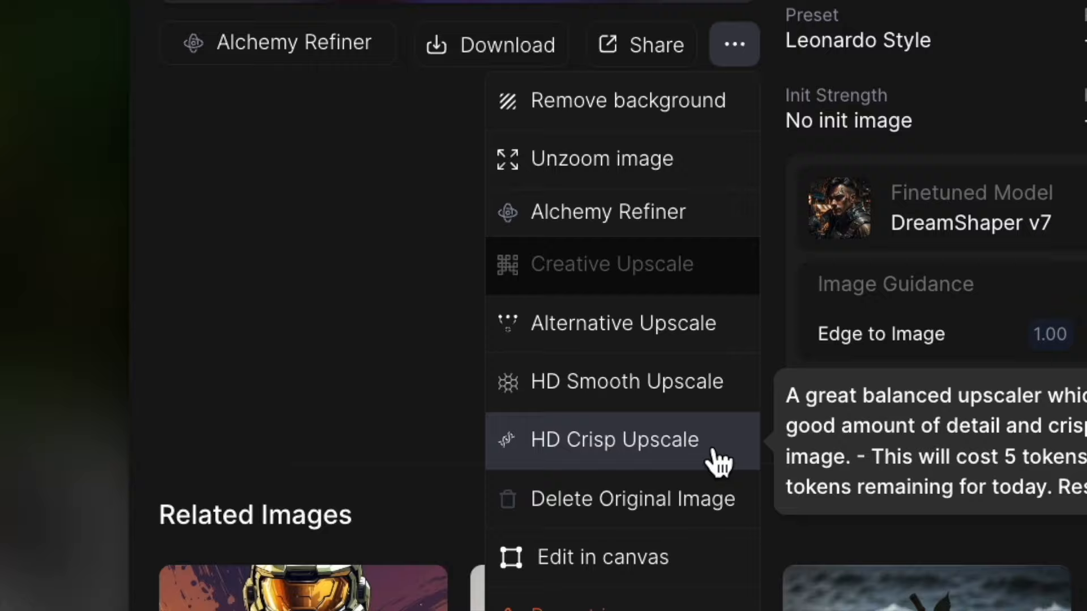
left_click(613, 440)
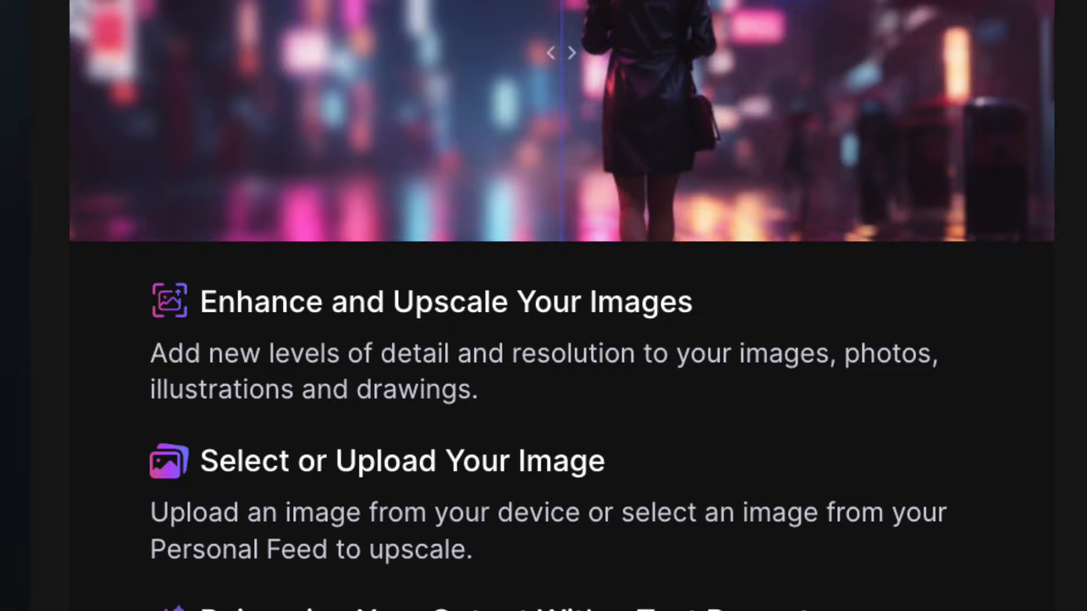
scroll("down", 3)
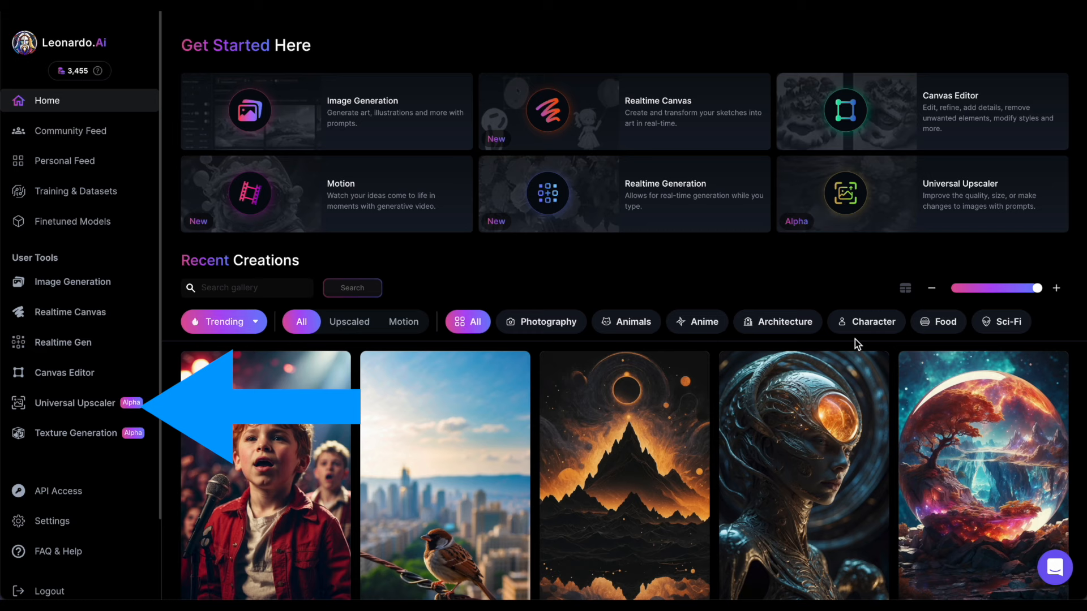
left_click(74, 403)
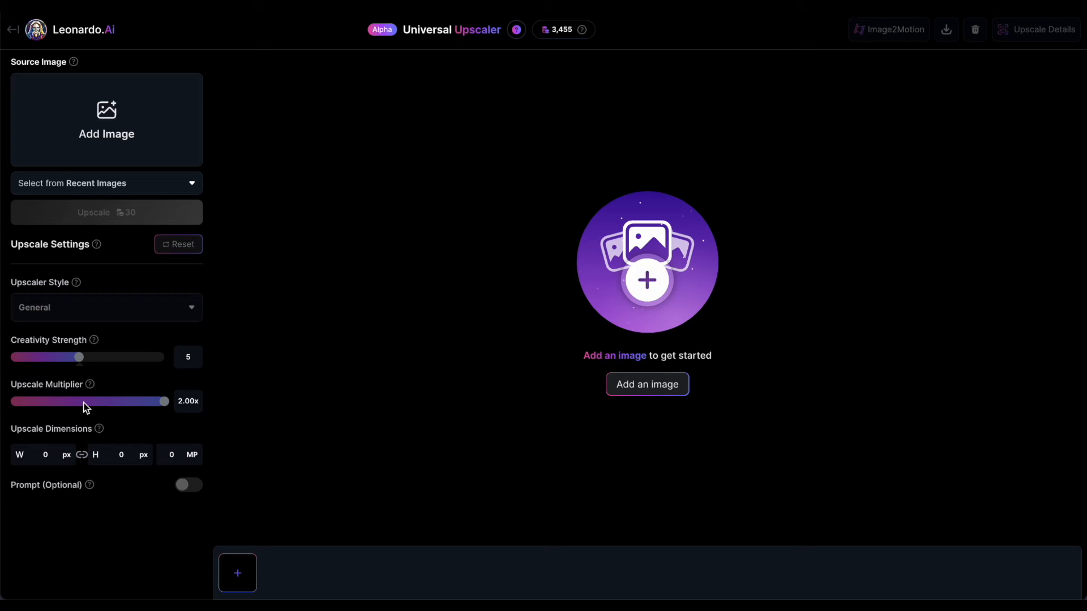
Load the blonde portrait from Recent Images and start a 2.00x upscale at creativity strength 5.
left_click(106, 118)
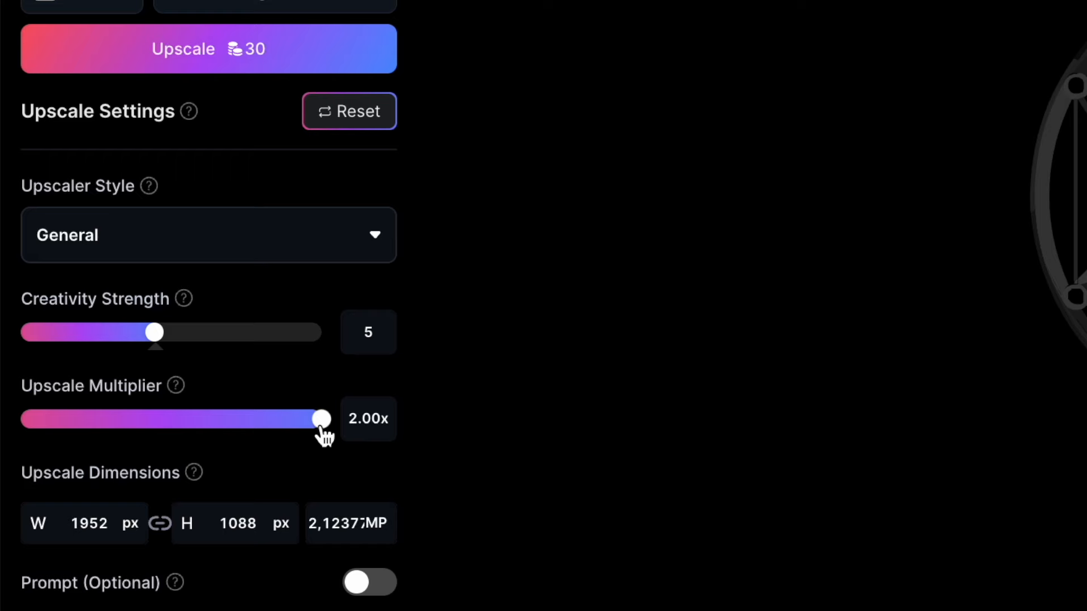
scroll("up", 3)
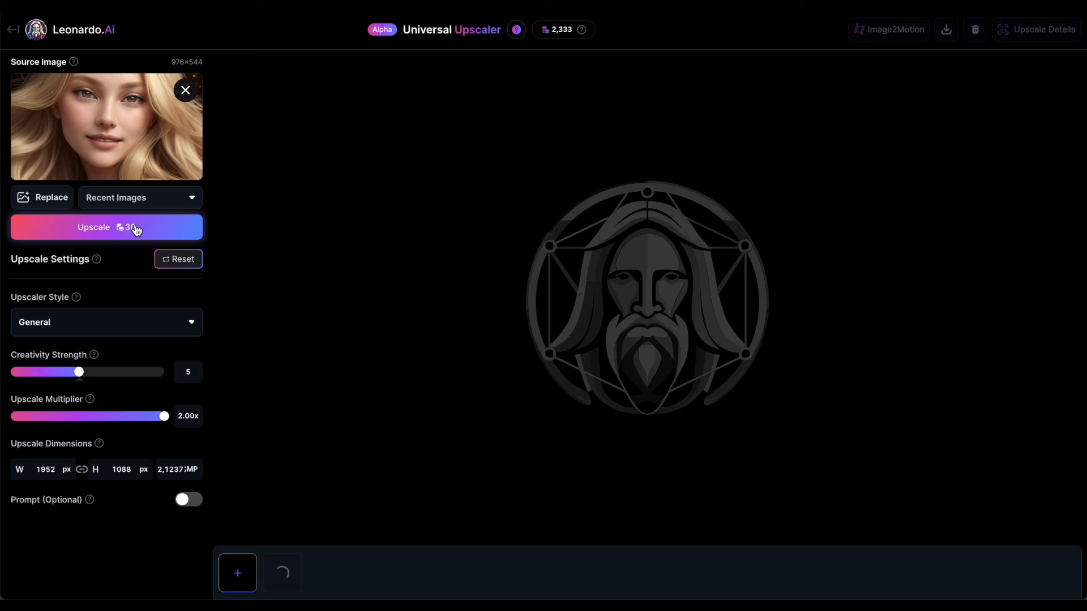
Open the finished 2x upscale from the bottom carousel in the before/after slider view.
left_click(106, 227)
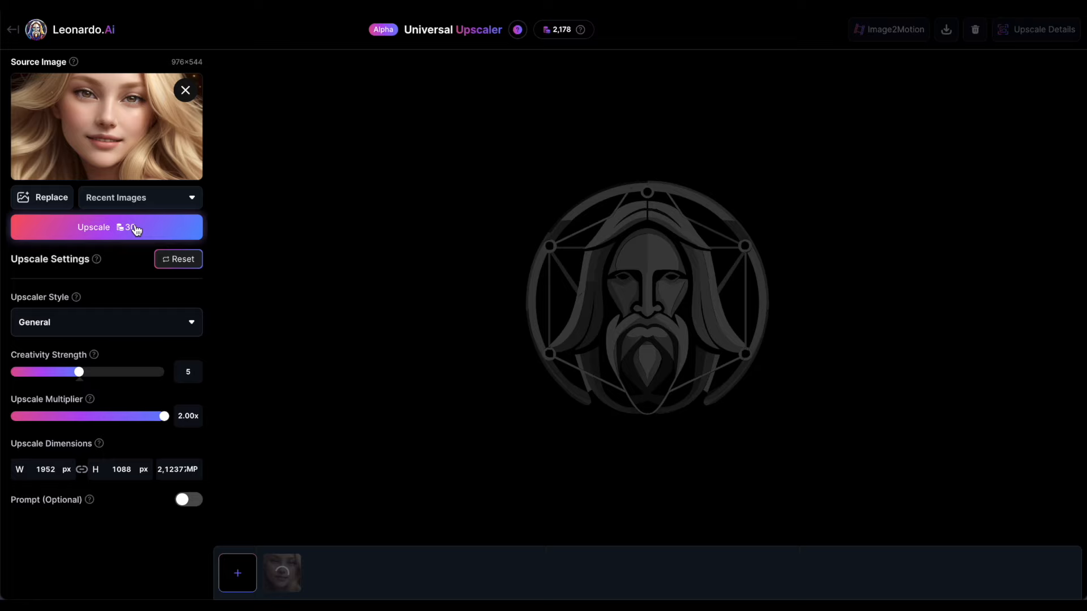
left_click(107, 228)
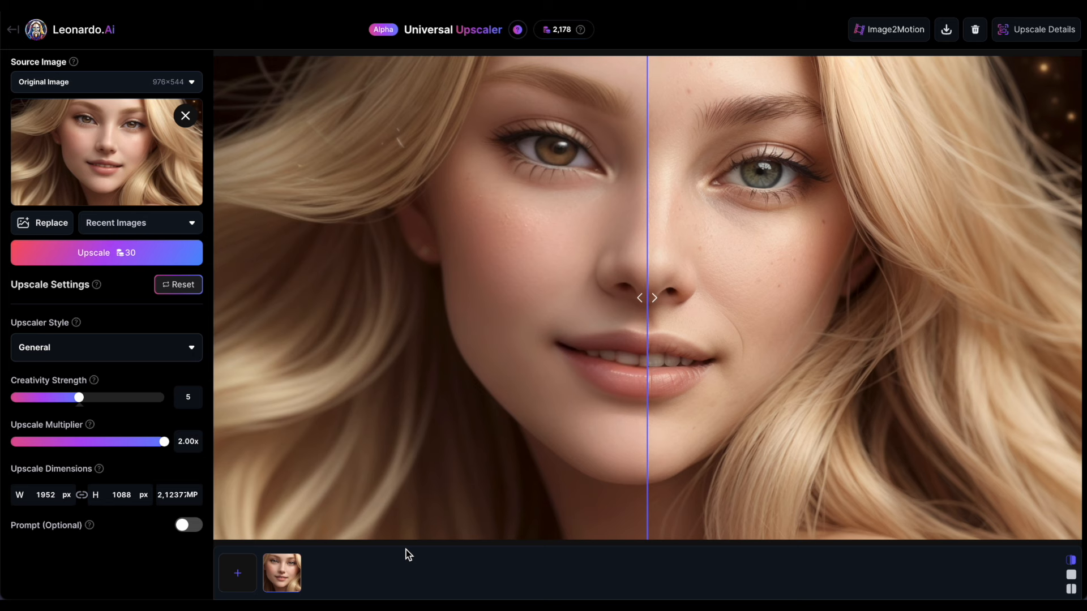
mouse_move(648, 301)
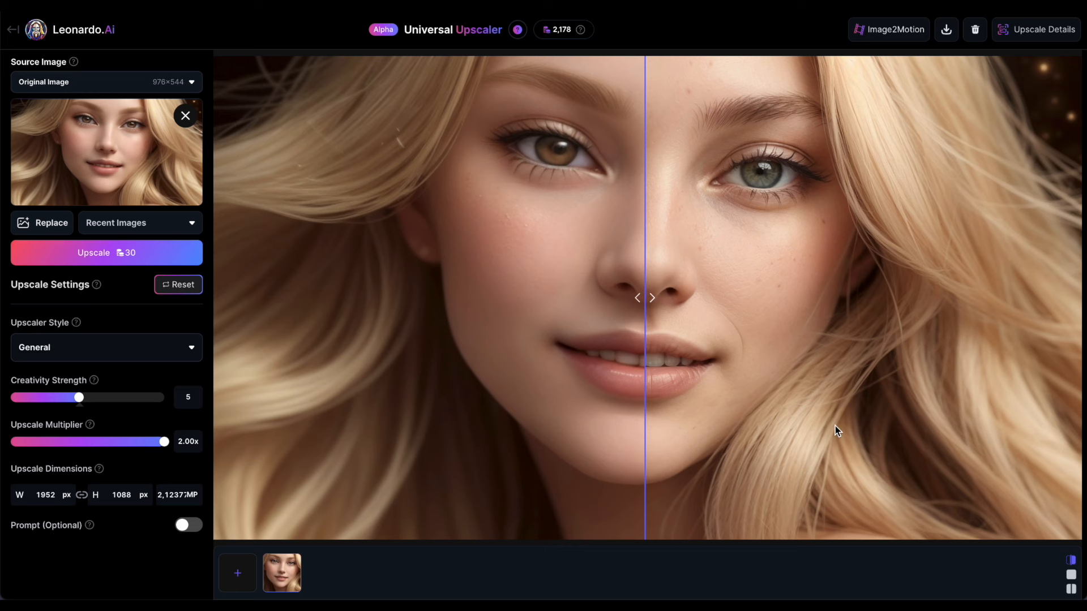
mouse_move(863, 436)
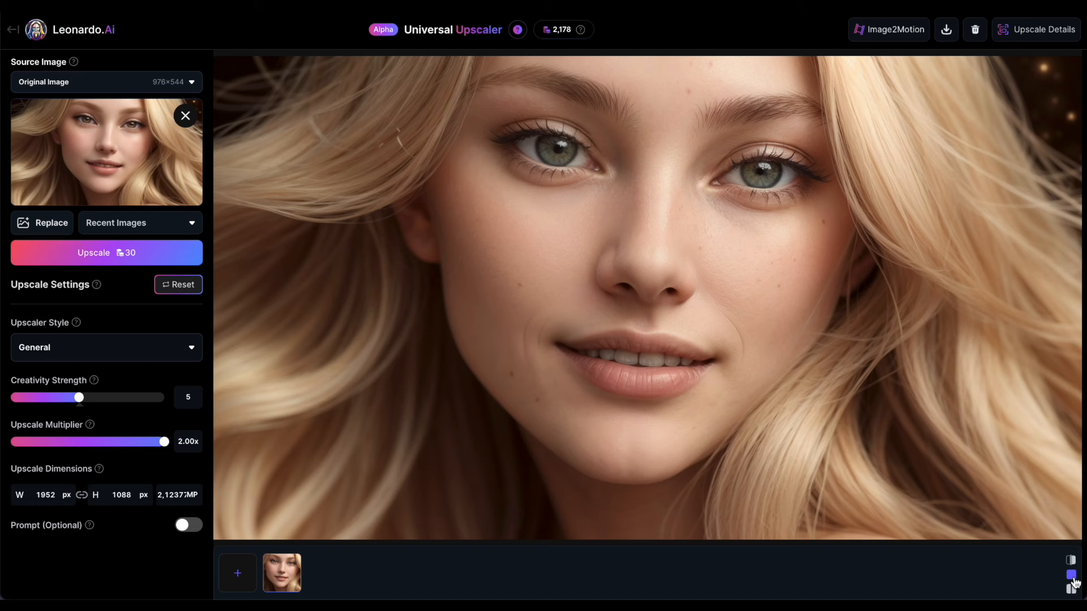
Switch the canvas to side-by-side view of the original and the creativity-5 upscale.
left_click(1071, 590)
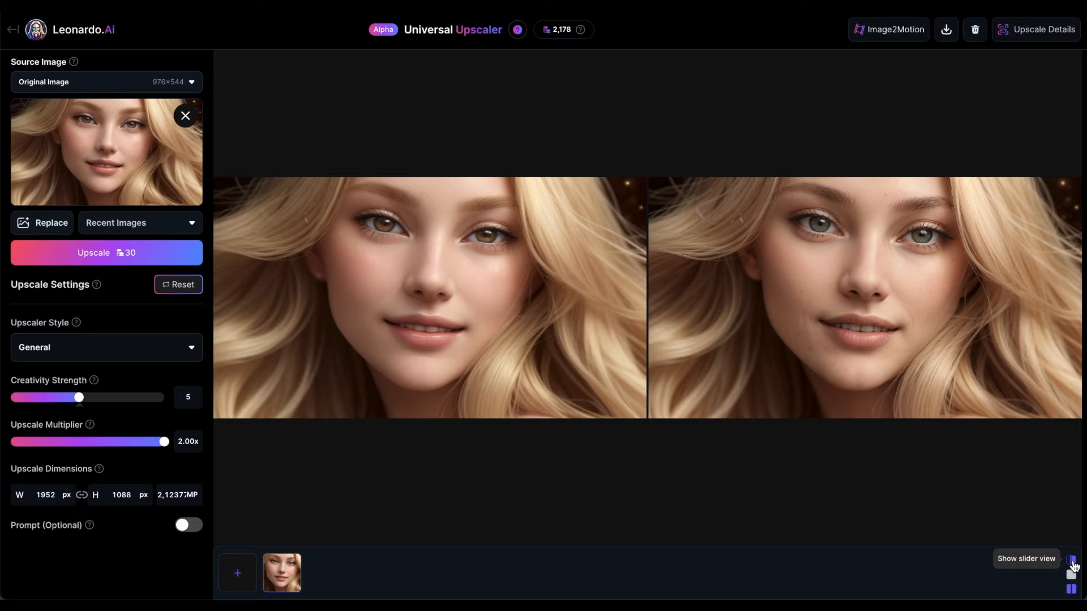
Return to slider view before launching a second 2x upscale at creativity strength 3.
left_click(1072, 562)
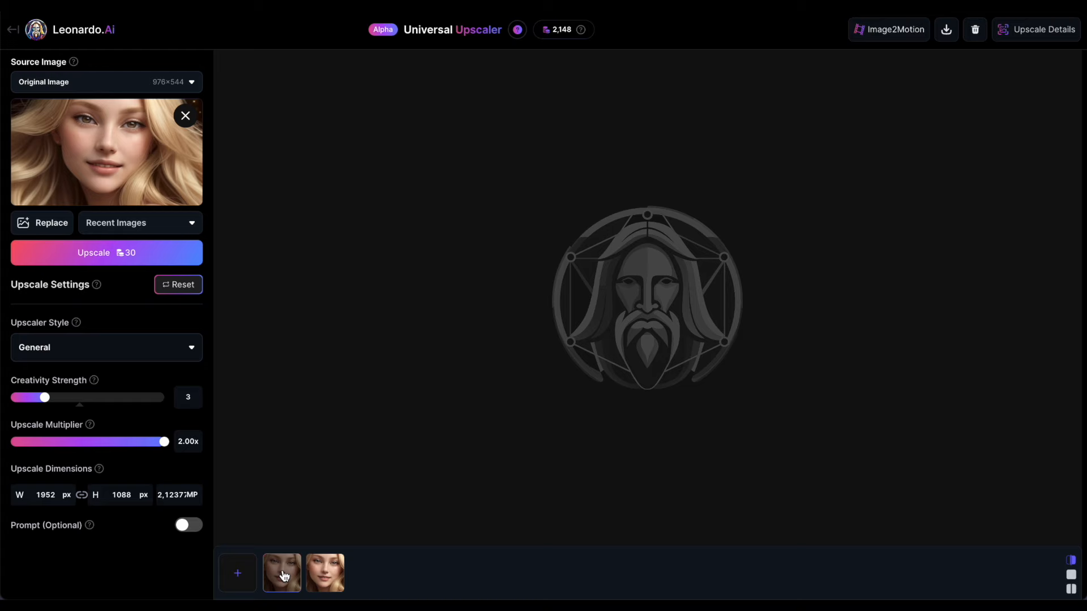
Select an upscale thumbnail and drag the comparison slider across the portrait's face.
left_click(282, 573)
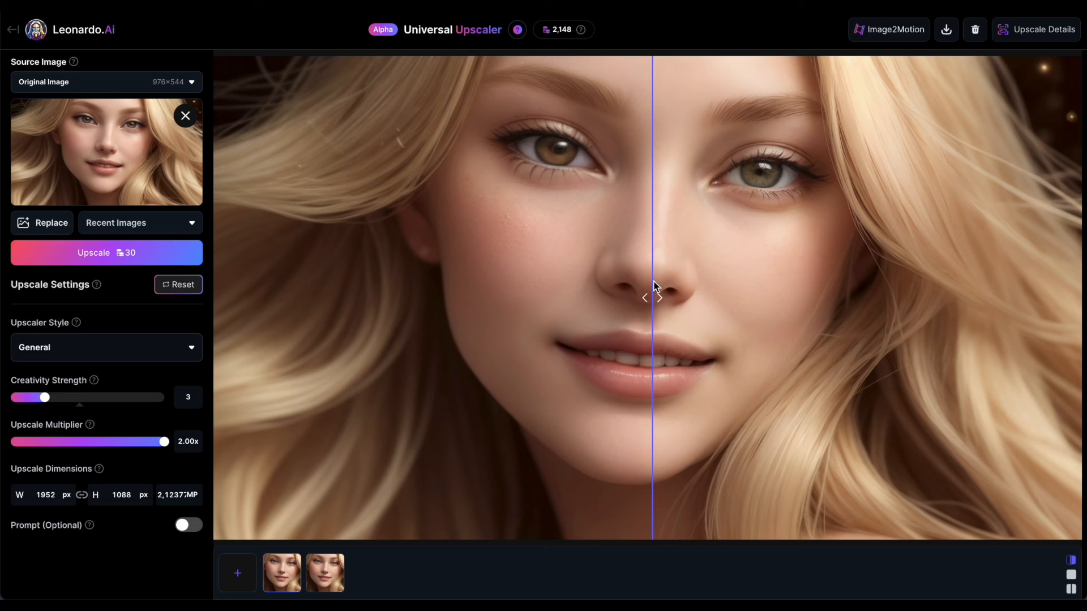
mouse_move(100, 406)
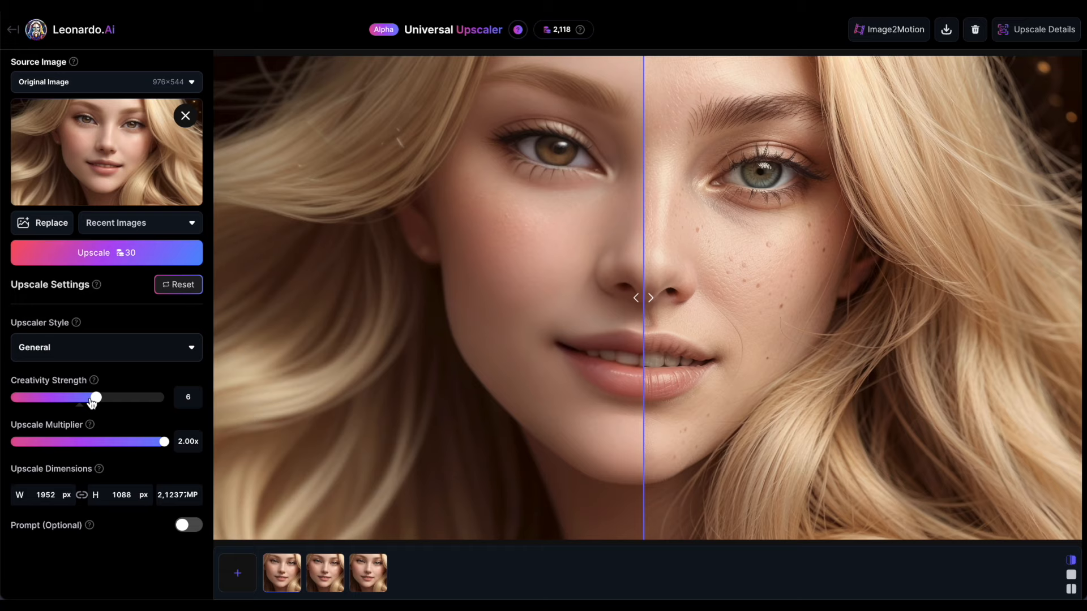
left_click(106, 347)
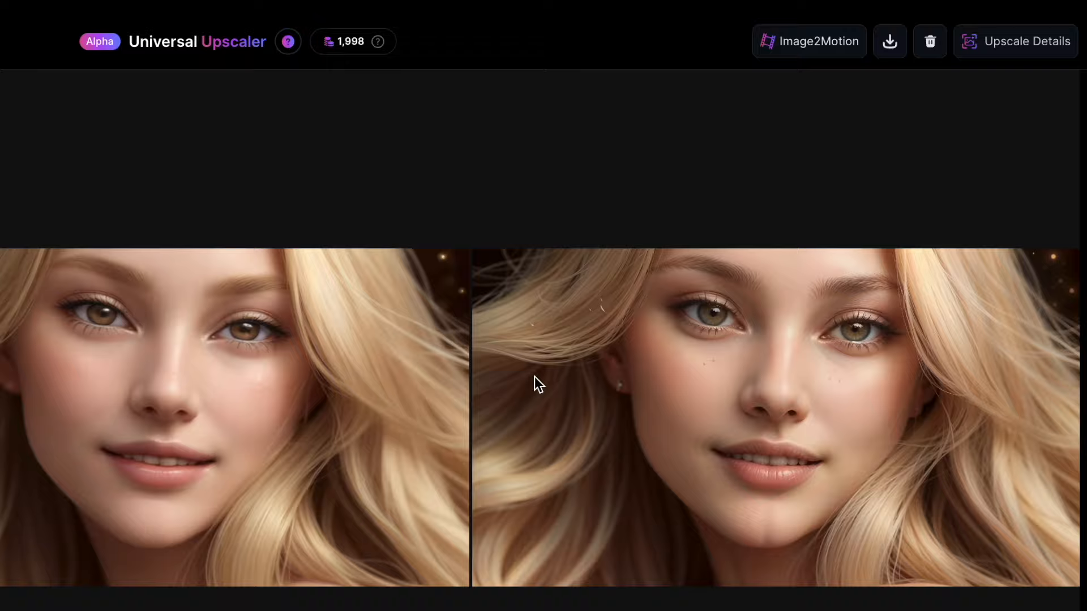
Open the delete option for the currently selected upscaled image from the top toolbar.
left_click(1027, 41)
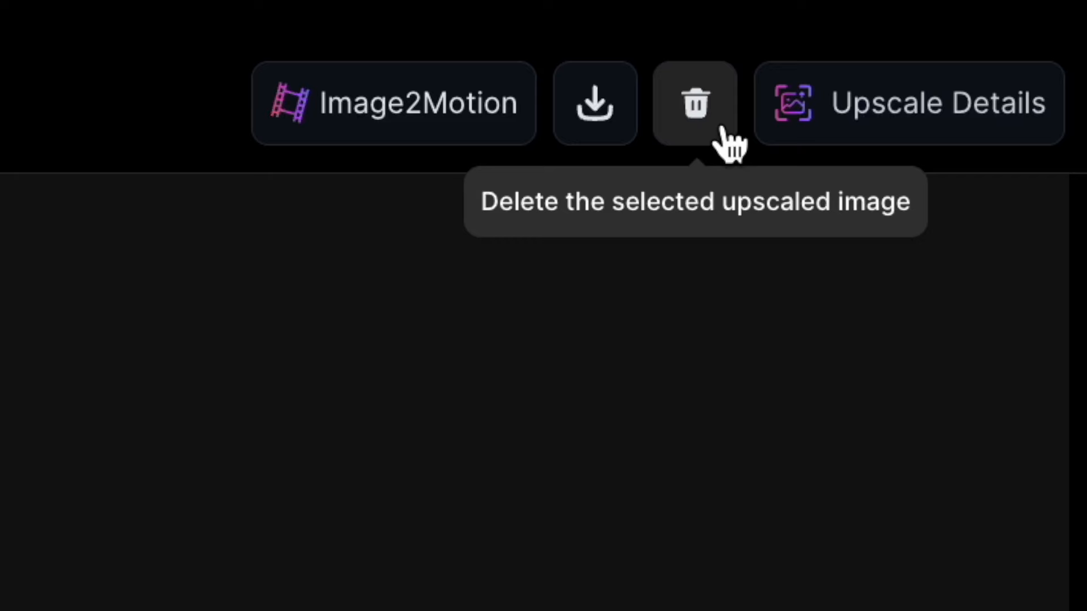
mouse_move(595, 104)
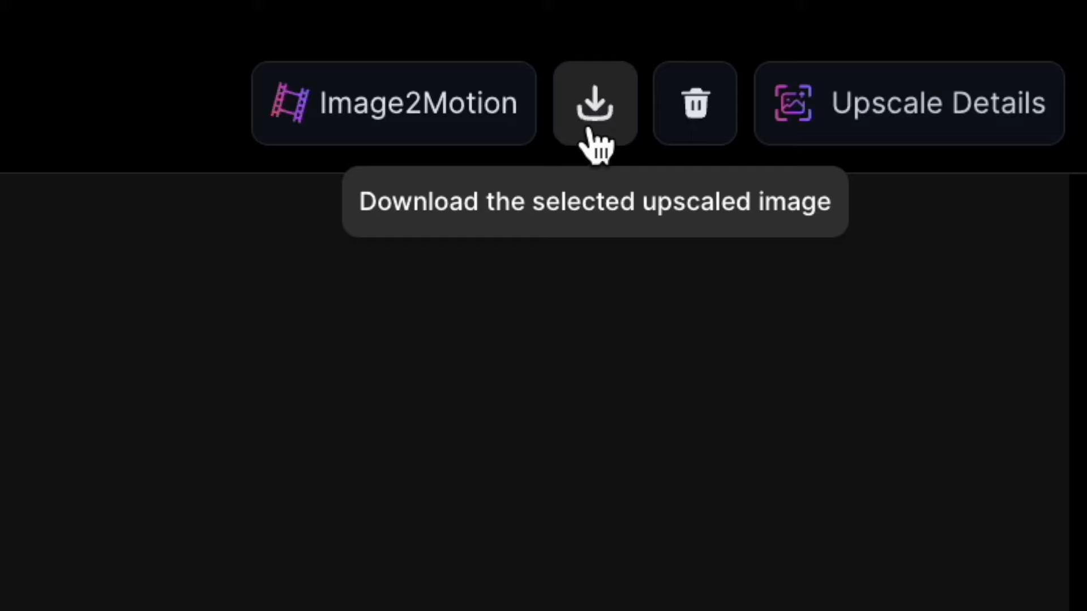
mouse_move(430, 128)
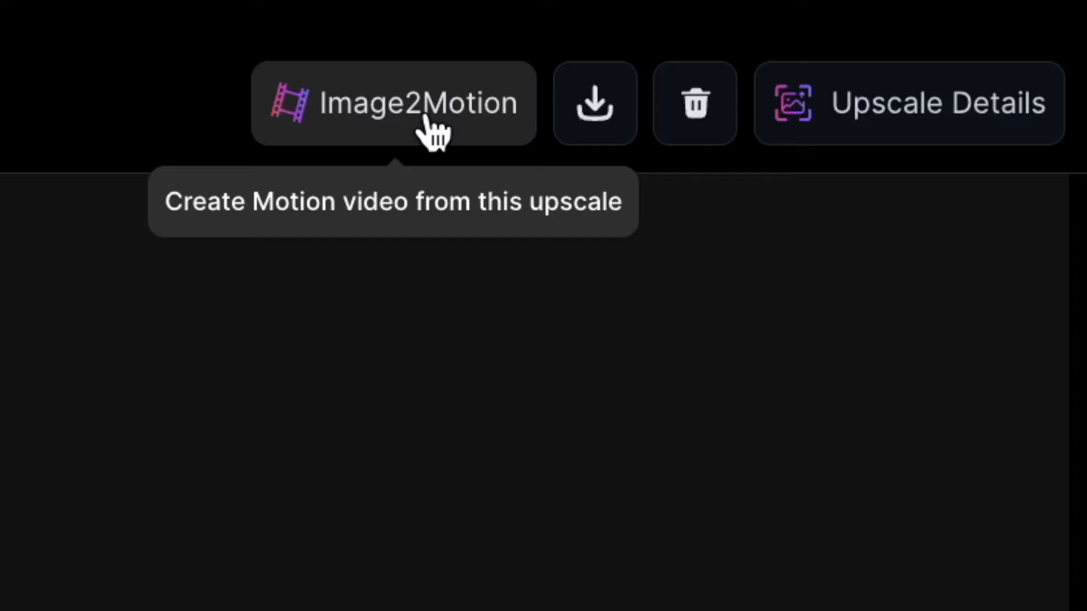